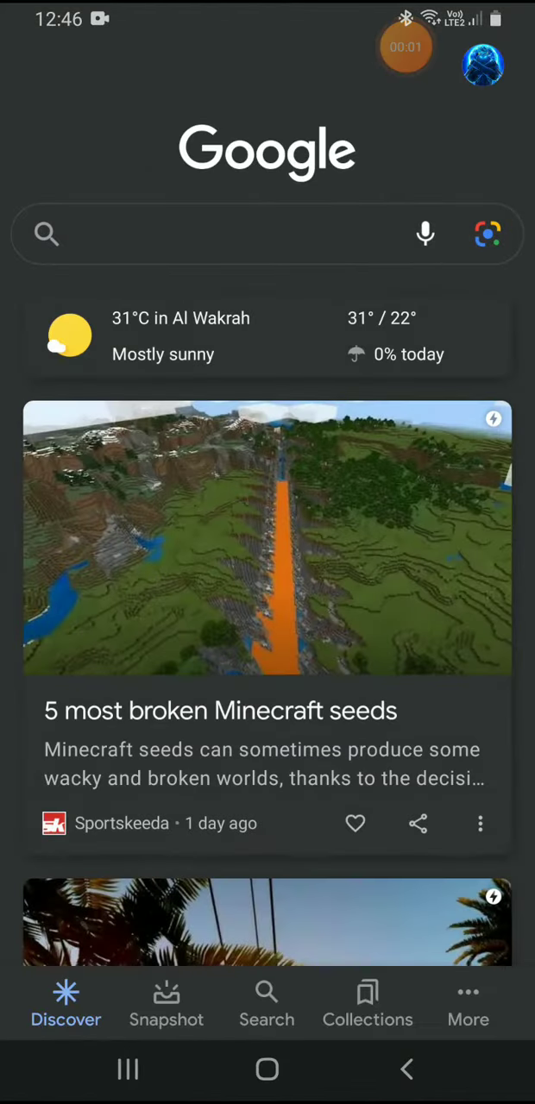
# Step: Run a Google search for 'promo code'
pyautogui.write('promo code')
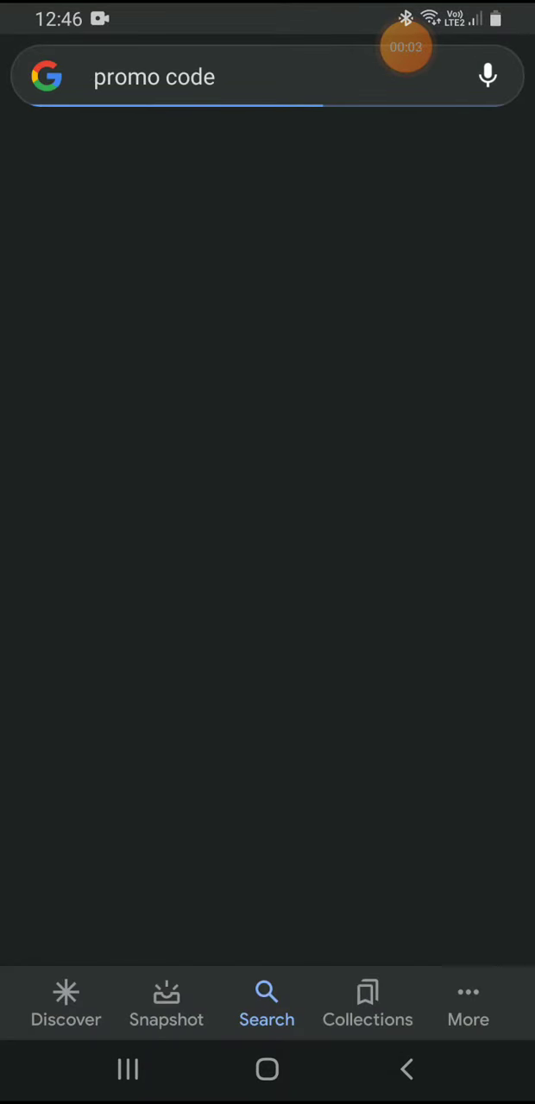
pyautogui.press('Enter')
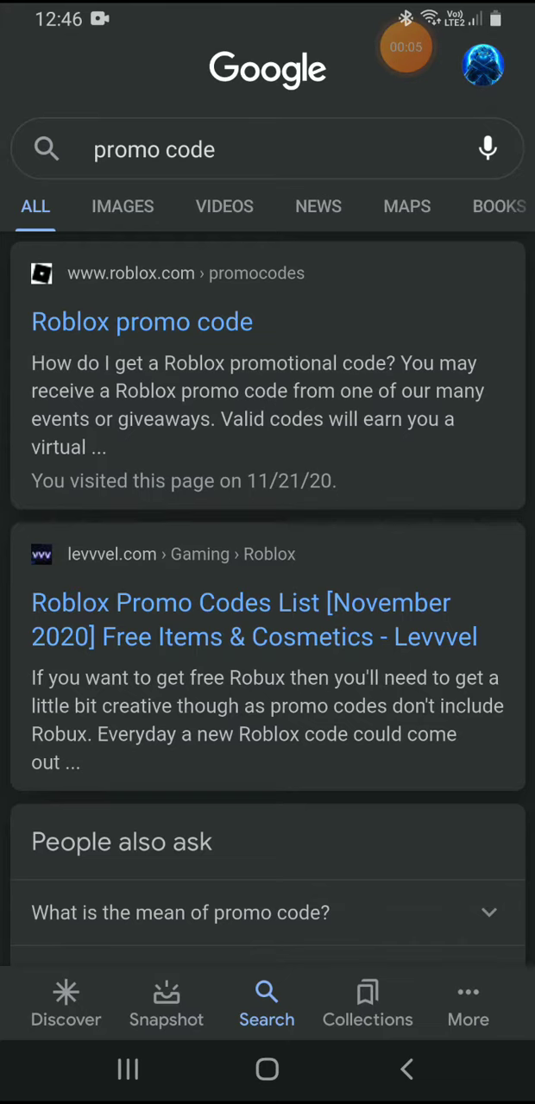
# Step: Type the code 'ROSSMA' on Roblox's promo code page, then launch the Roblox app
pyautogui.click(141, 321)
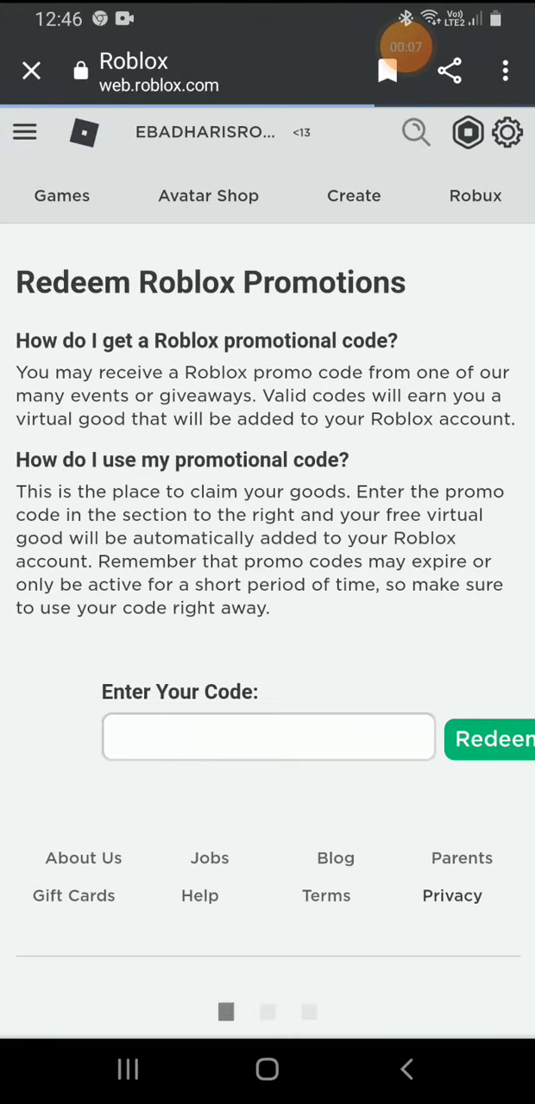
pyautogui.scroll(-3)
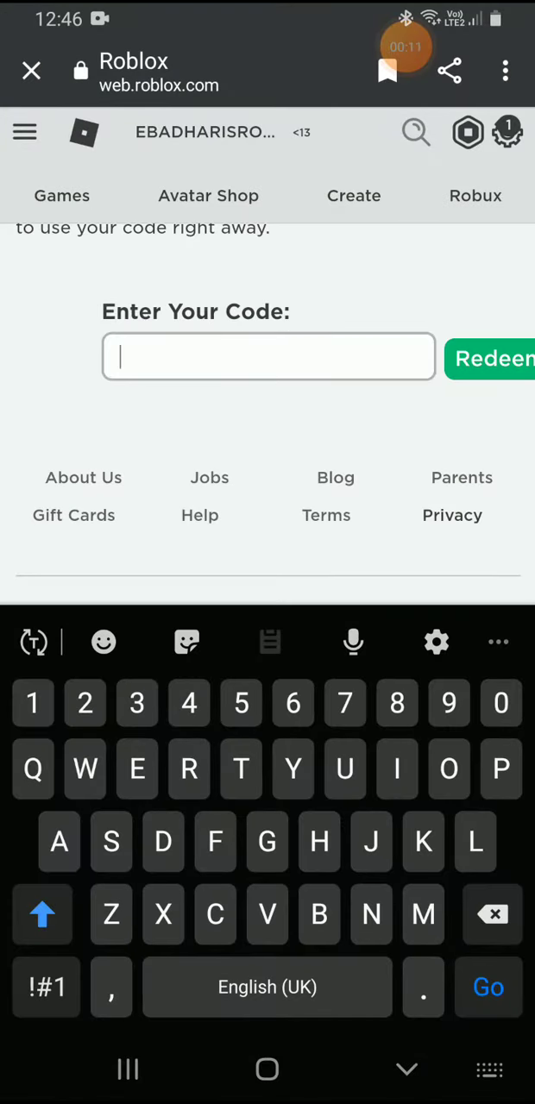
pyautogui.write('ROSS')
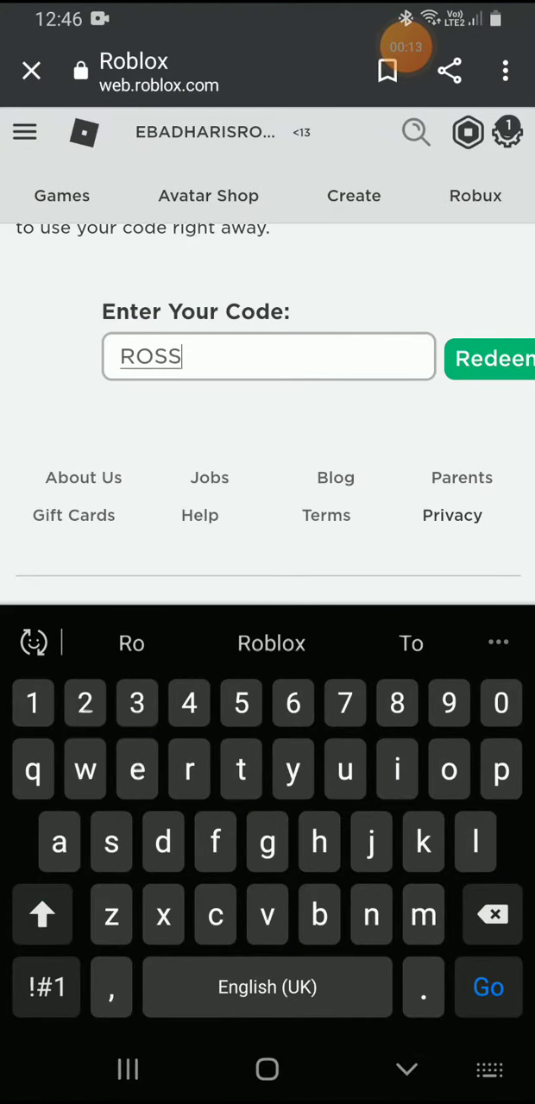
pyautogui.write('MA')
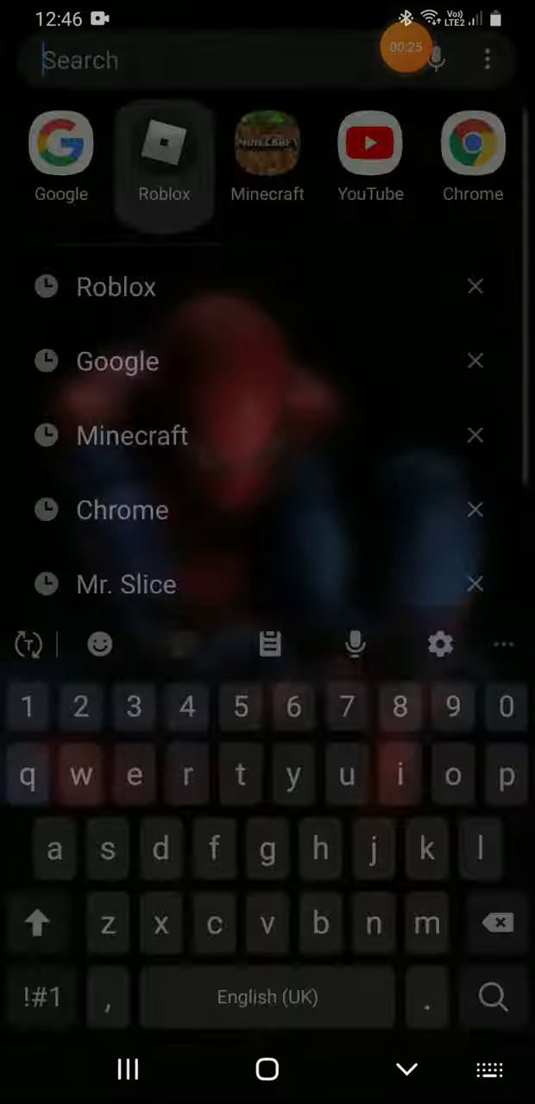
pyautogui.click(163, 142)
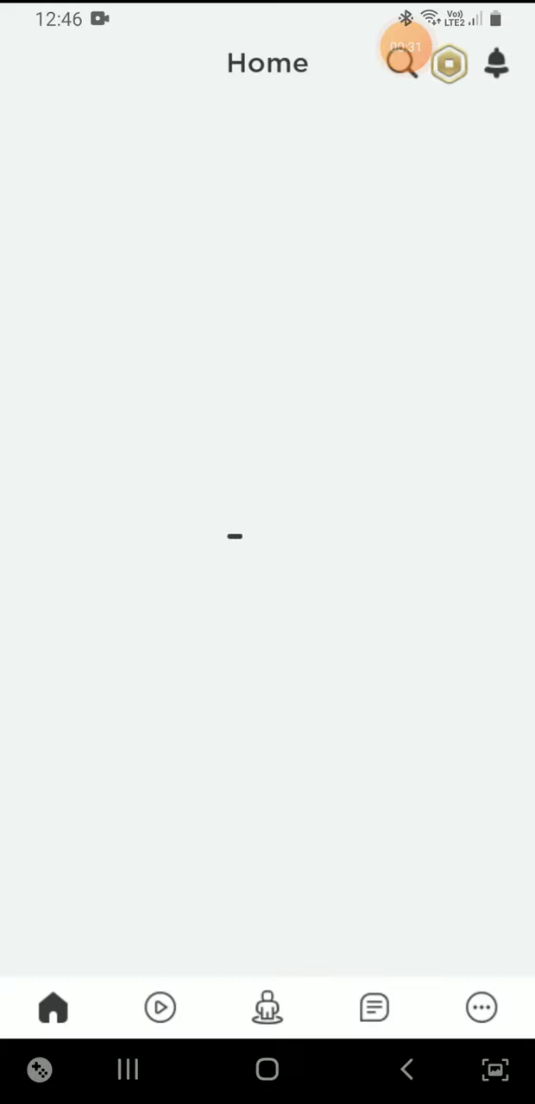
pyautogui.click(268, 1007)
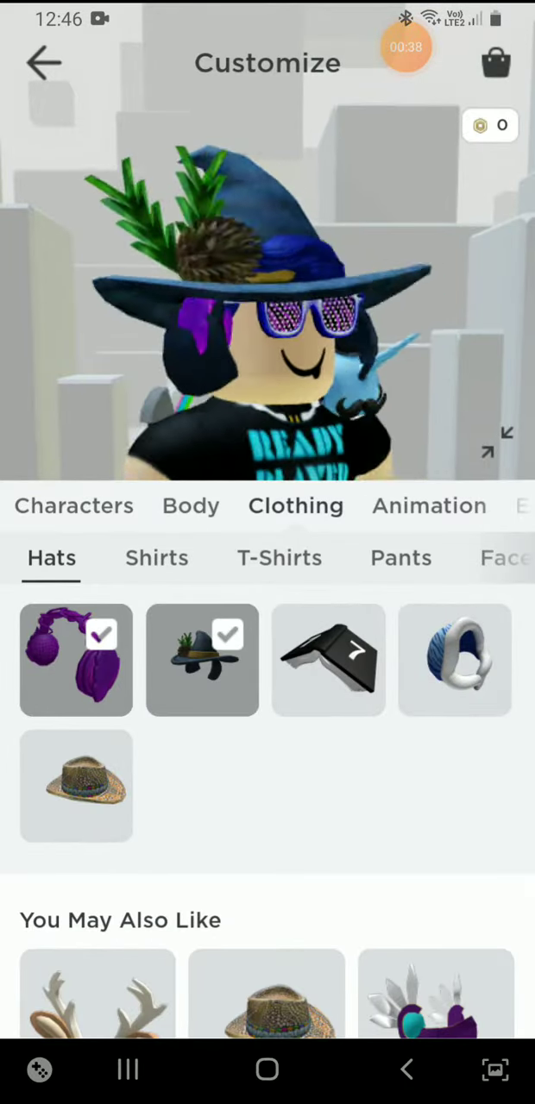
pyautogui.click(327, 660)
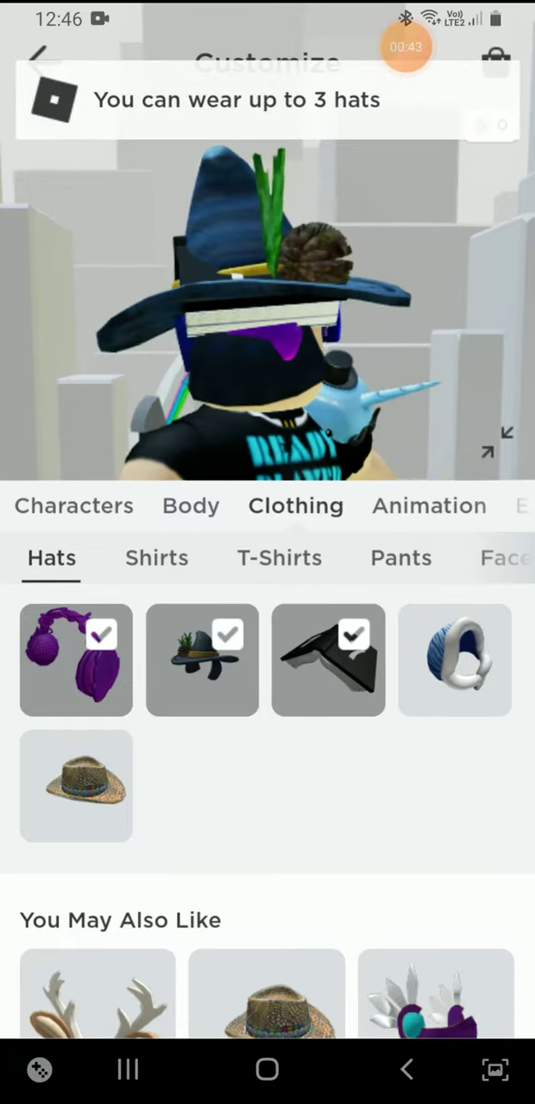
pyautogui.click(327, 659)
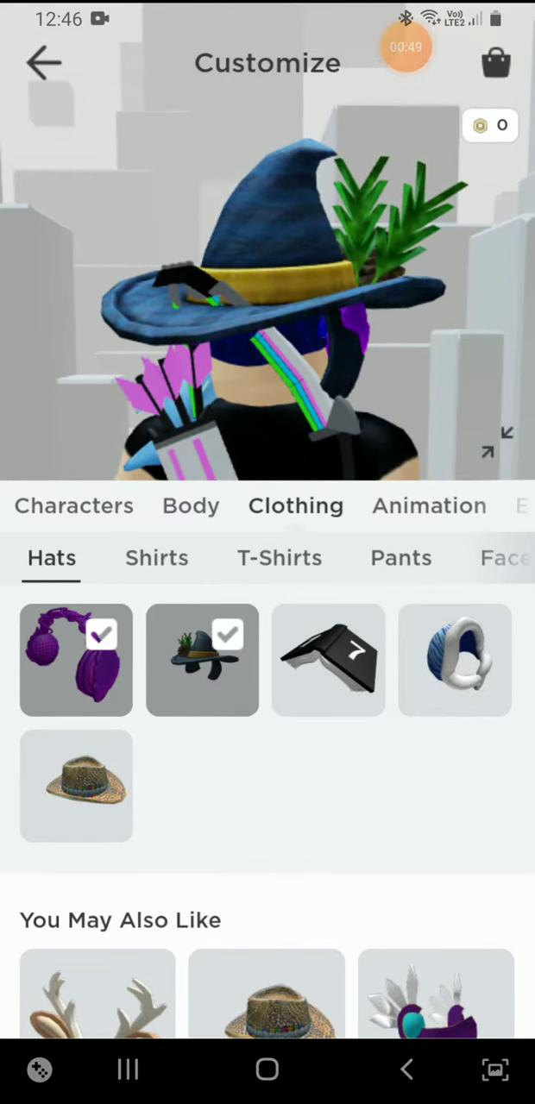
pyautogui.click(43, 62)
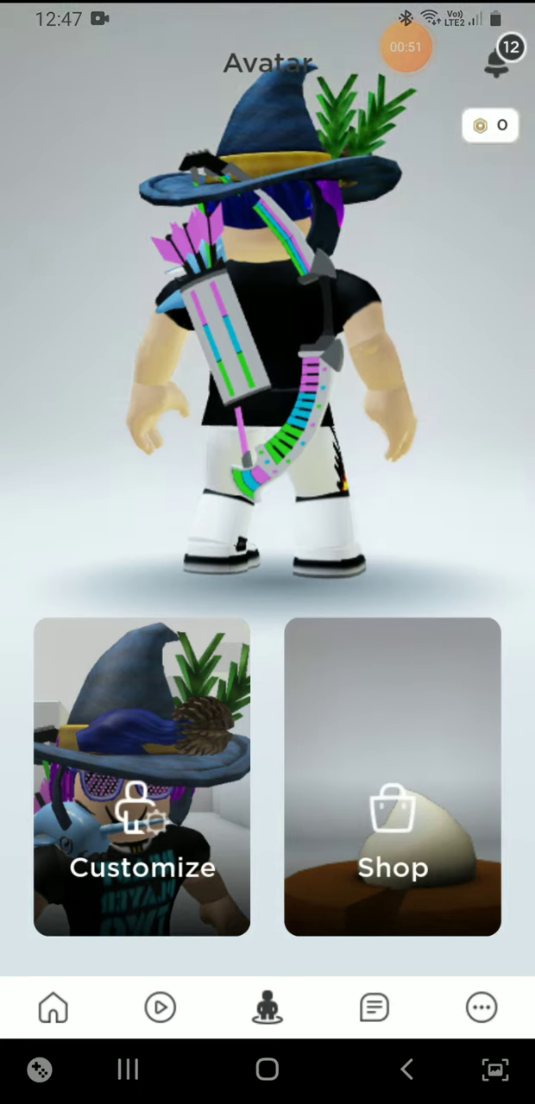
pyautogui.click(53, 1007)
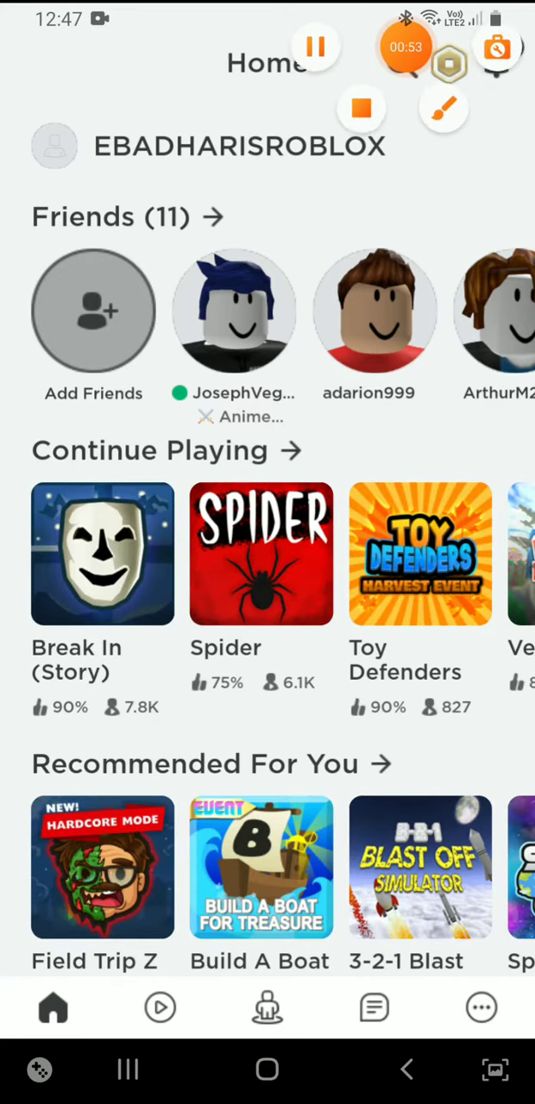